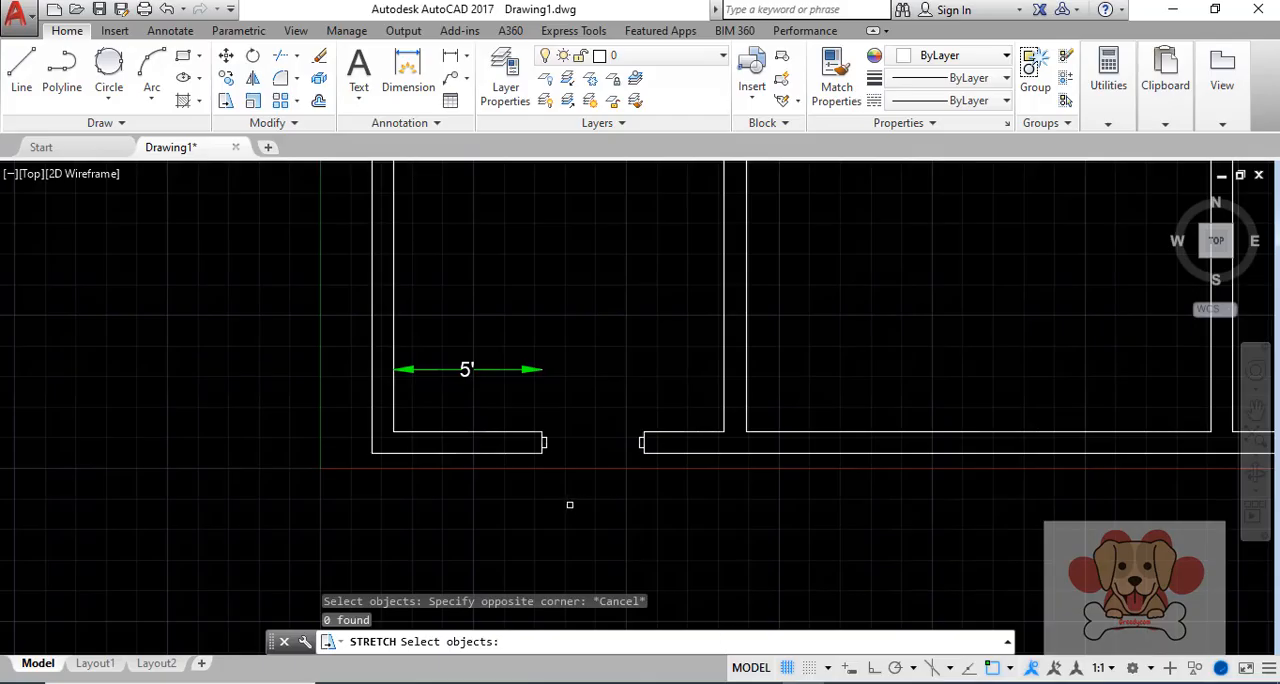
pyautogui.moveTo(554, 492)
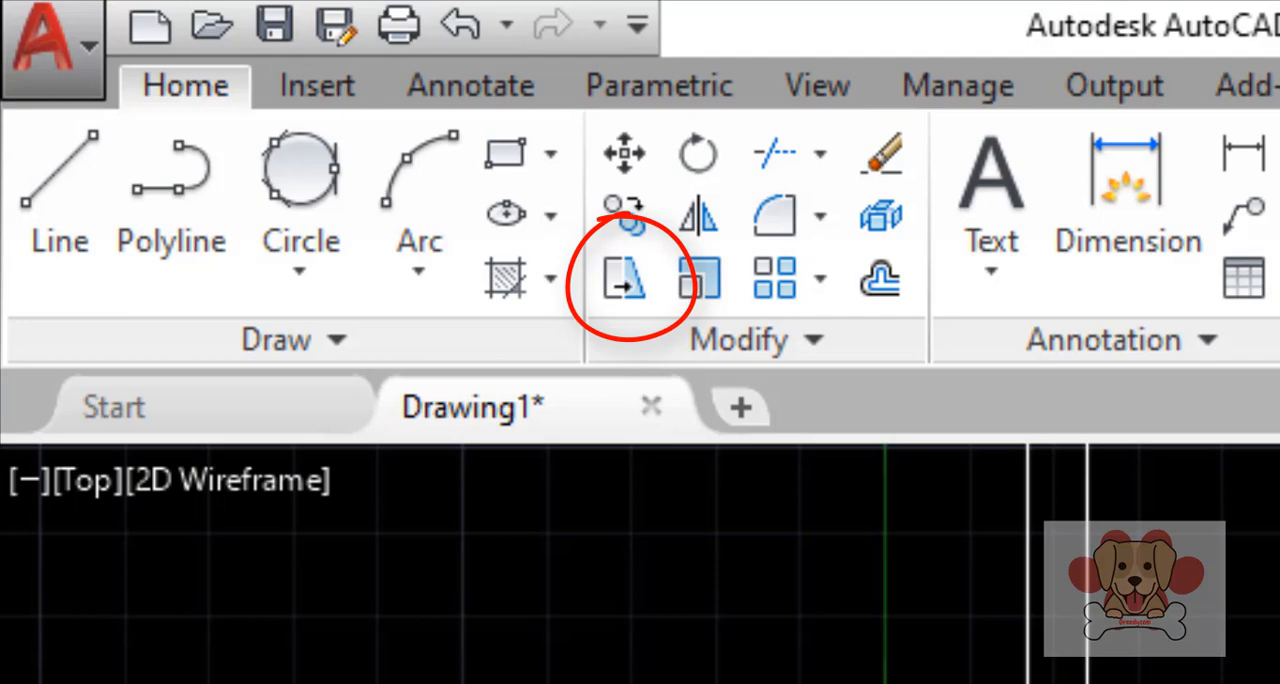
# - Pick in the drawing for the Stretch command beside the 5' wall opening
pyautogui.click(624, 278)
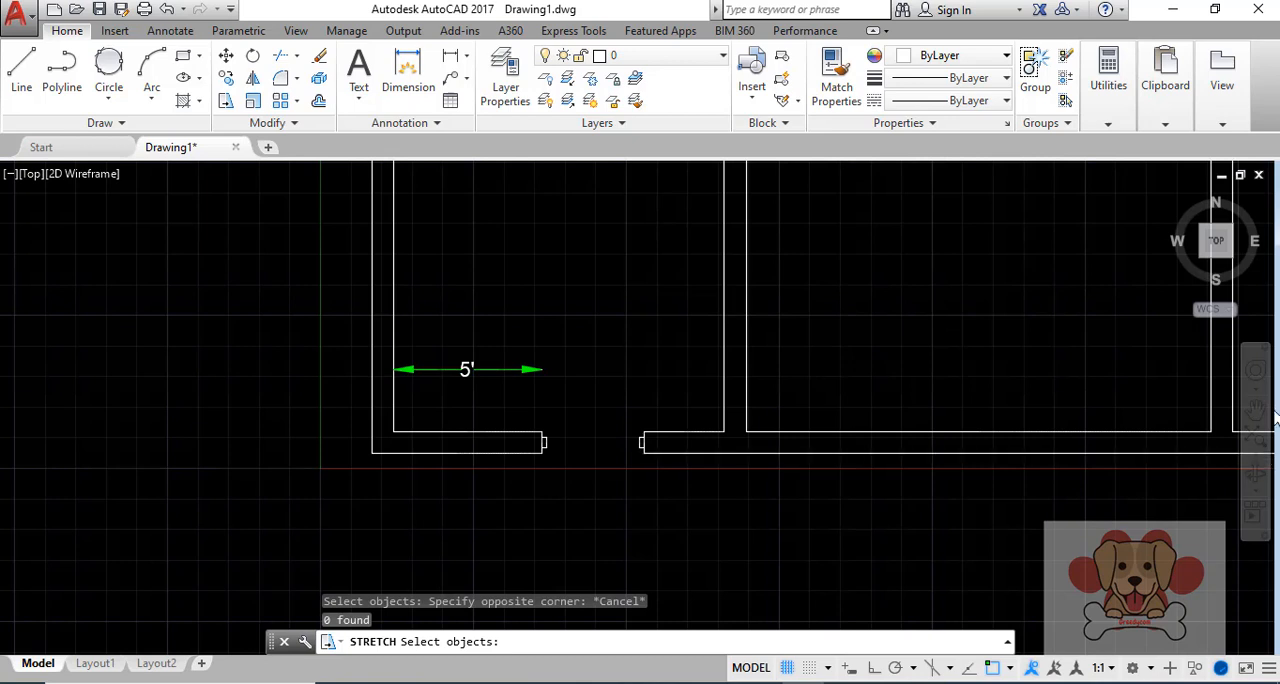
pyautogui.moveTo(732, 532)
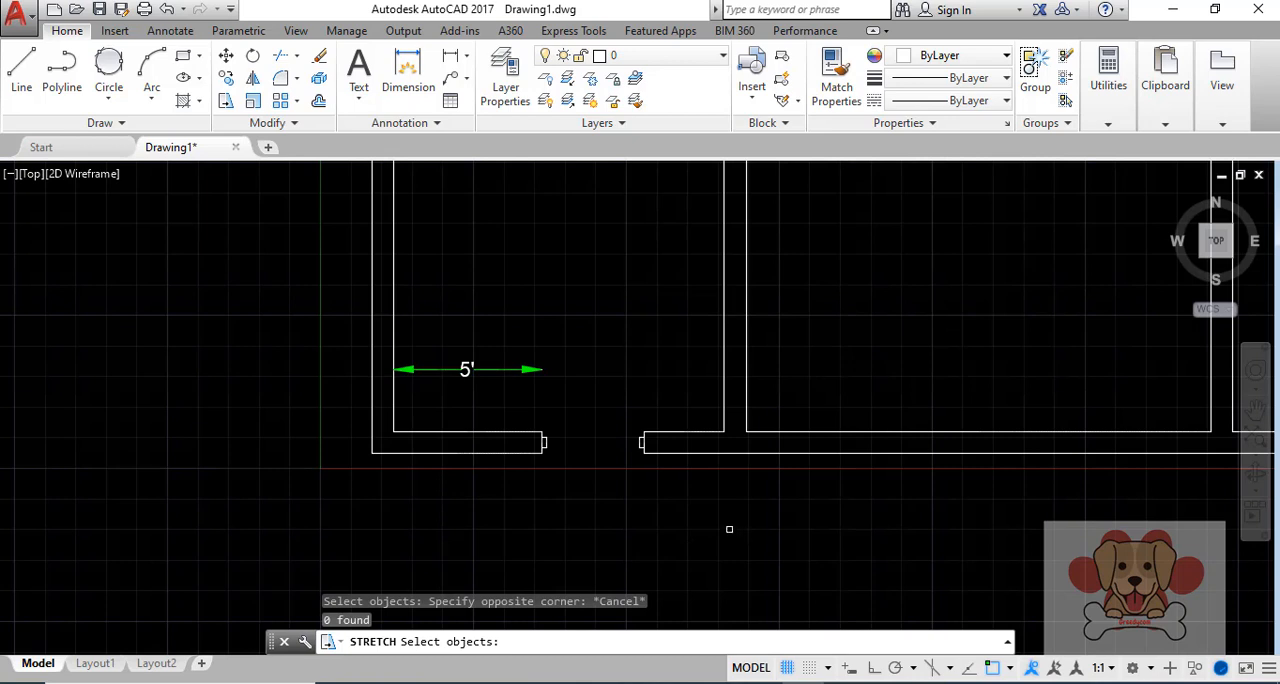
pyautogui.moveTo(264, 428)
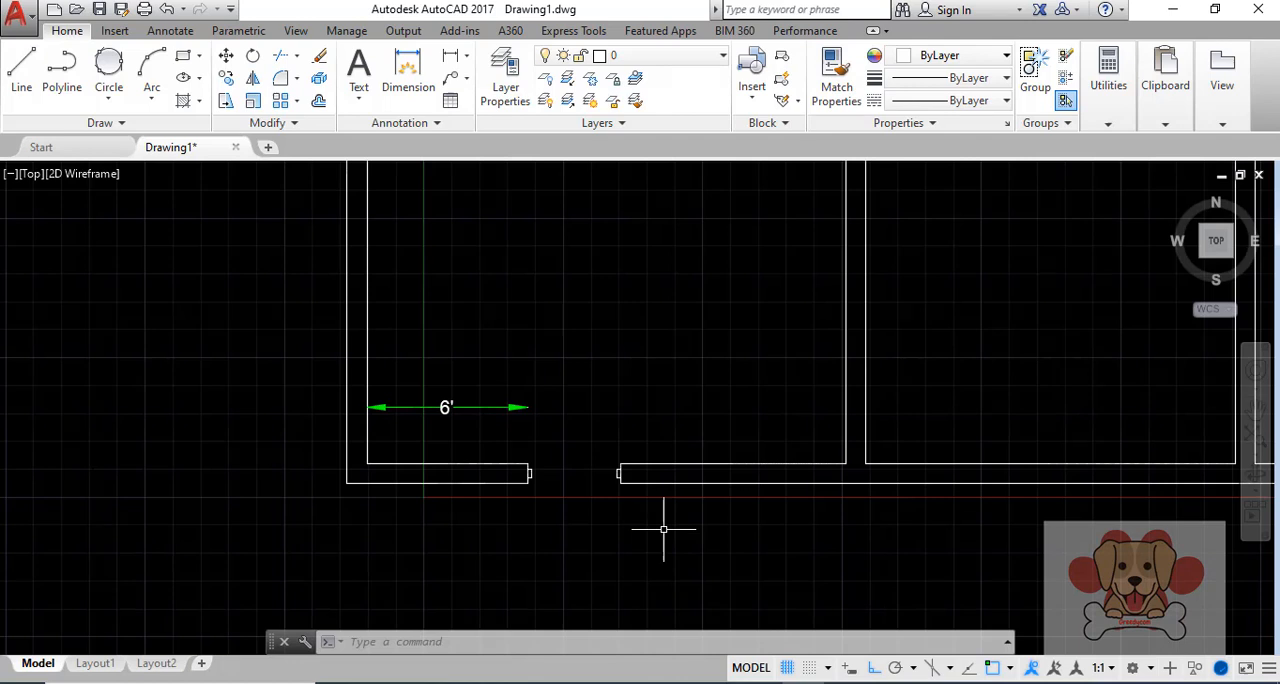
pyautogui.moveTo(604, 530)
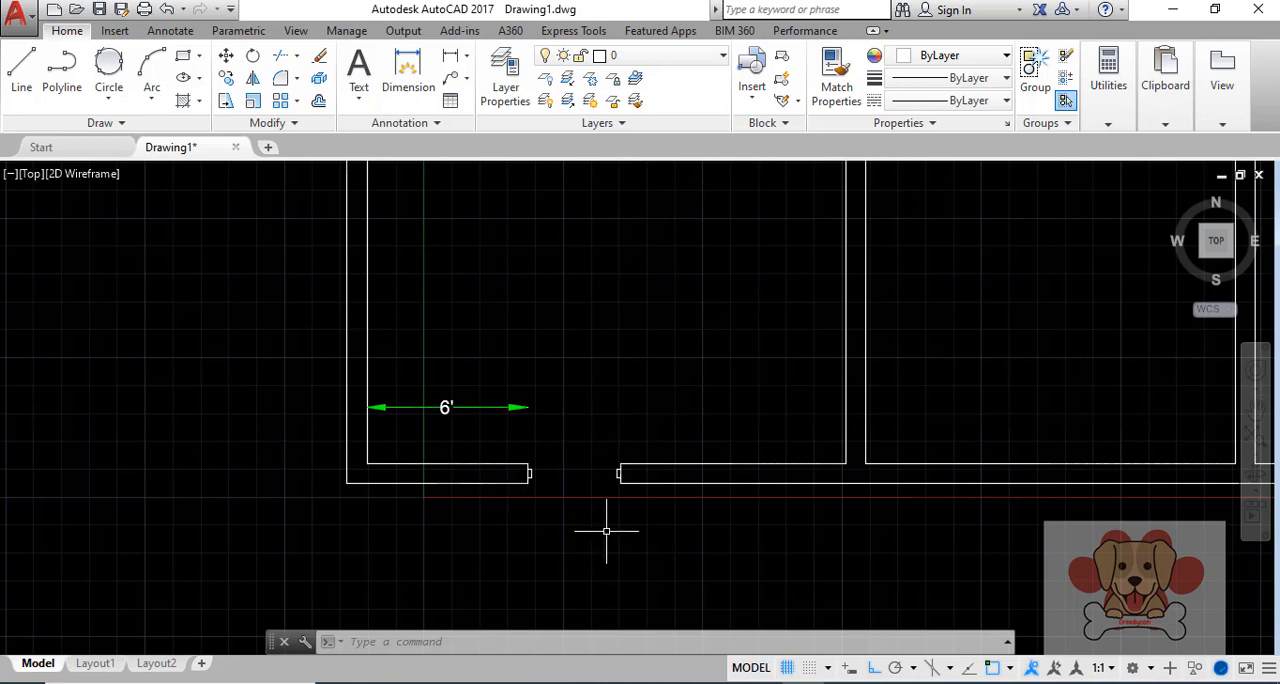
pyautogui.moveTo(670, 520)
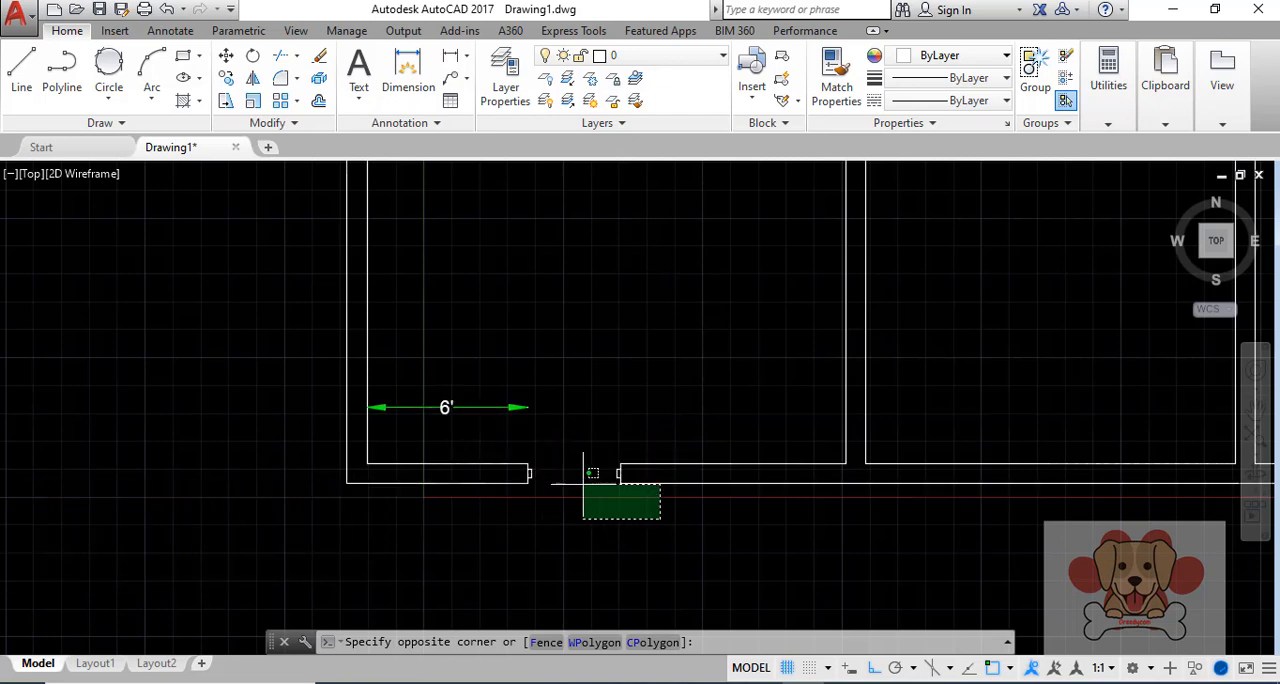
pyautogui.click(484, 436)
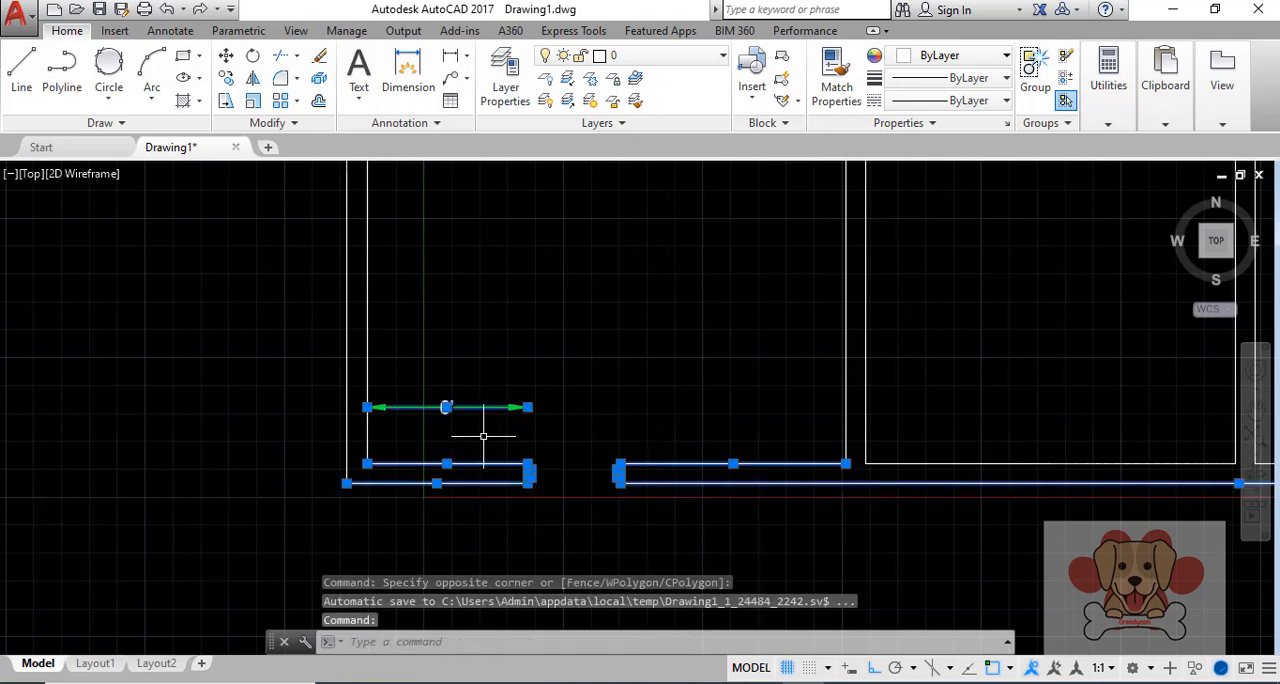
pyautogui.press('Escape')
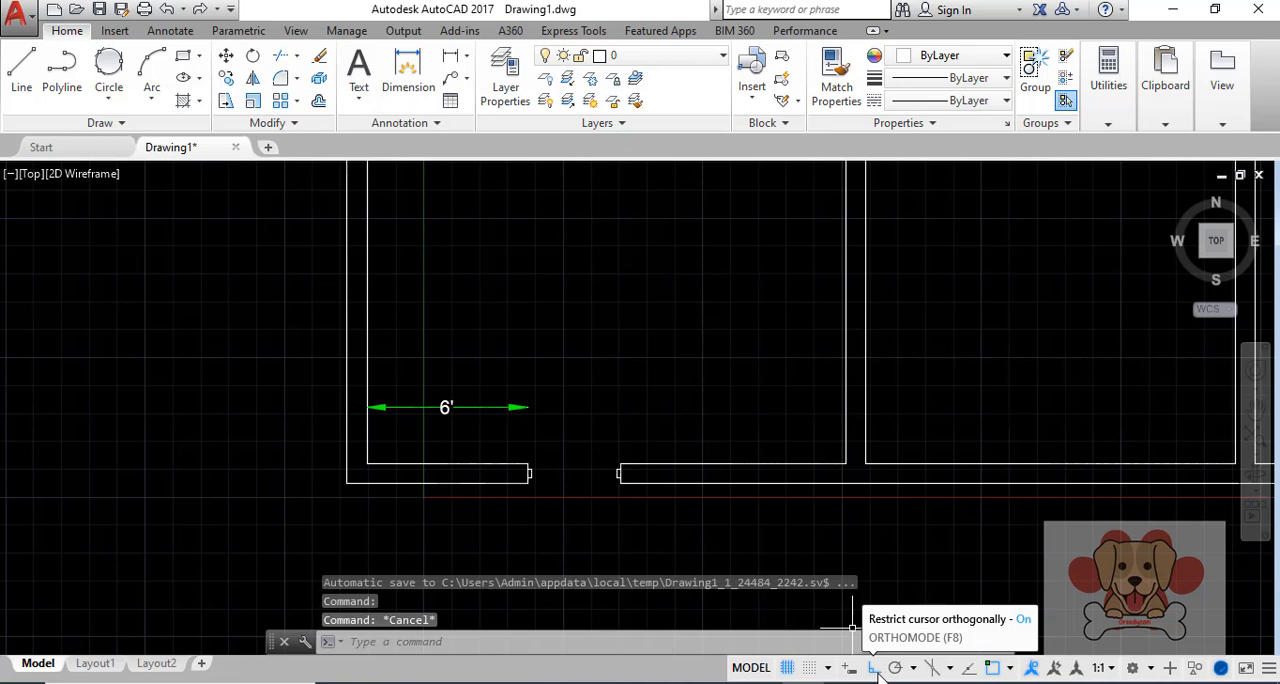
# - Toggle Ortho Mode on the status bar so pointing stays horizontal or vertical
pyautogui.click(874, 668)
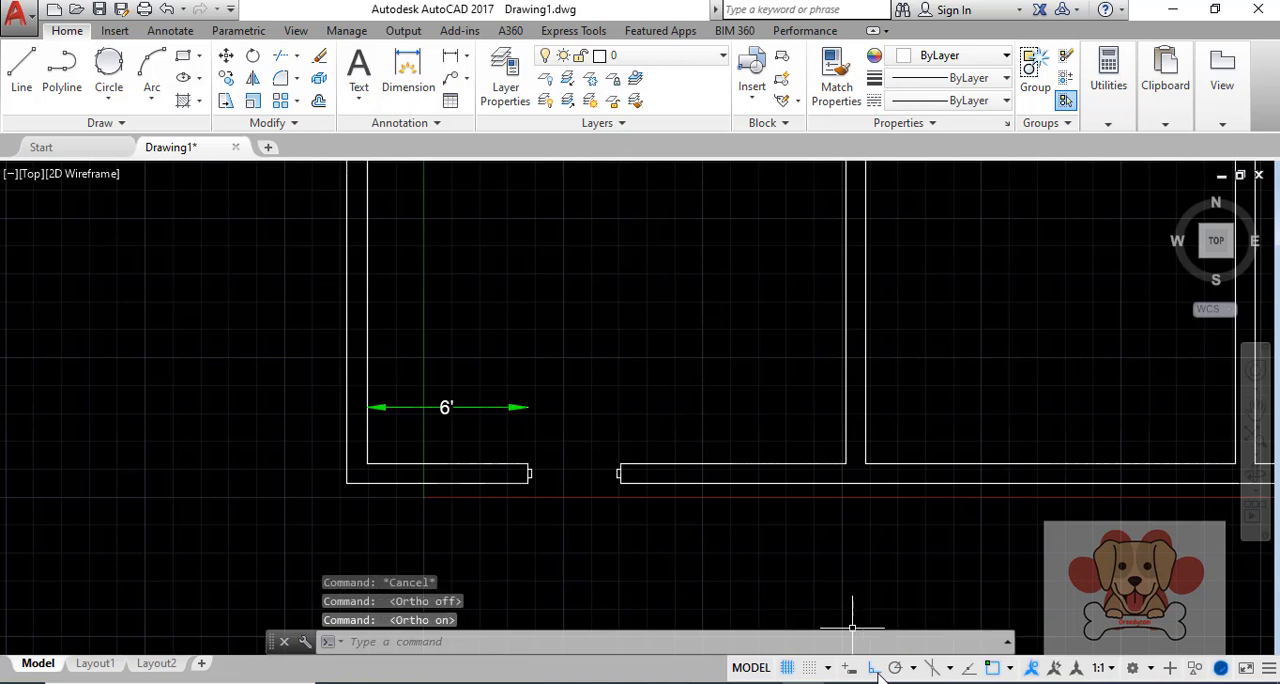
pyautogui.moveTo(628, 538)
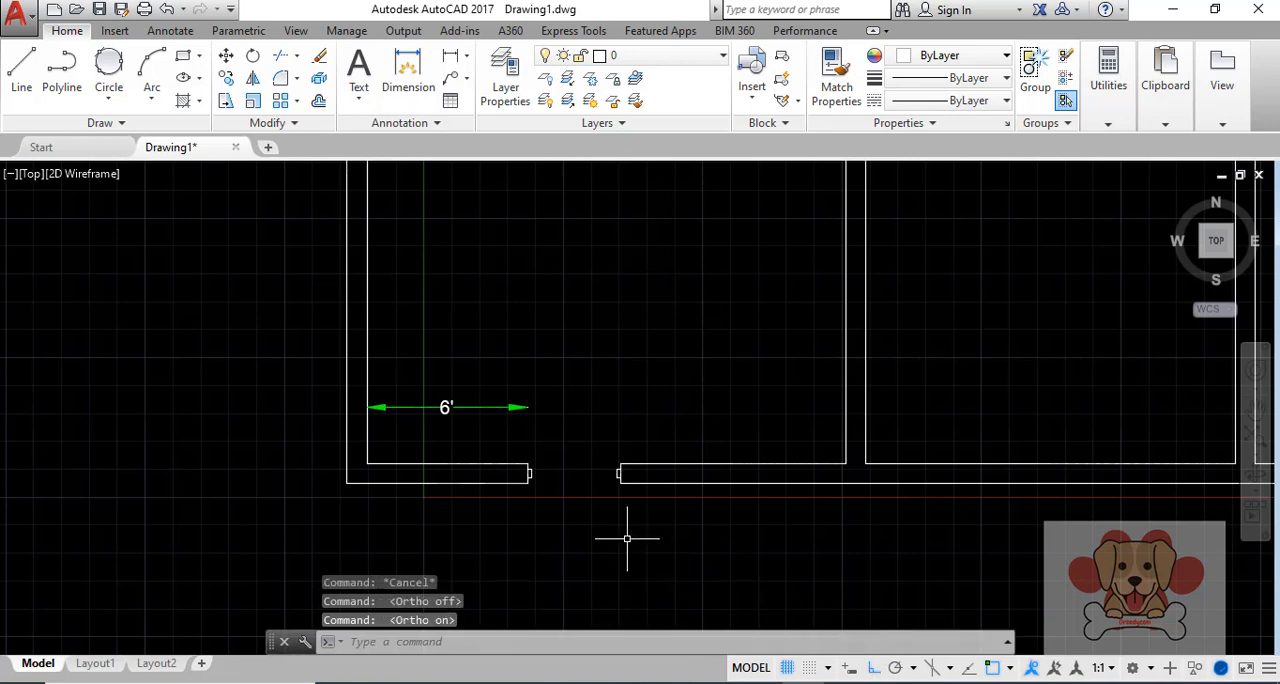
pyautogui.moveTo(636, 524)
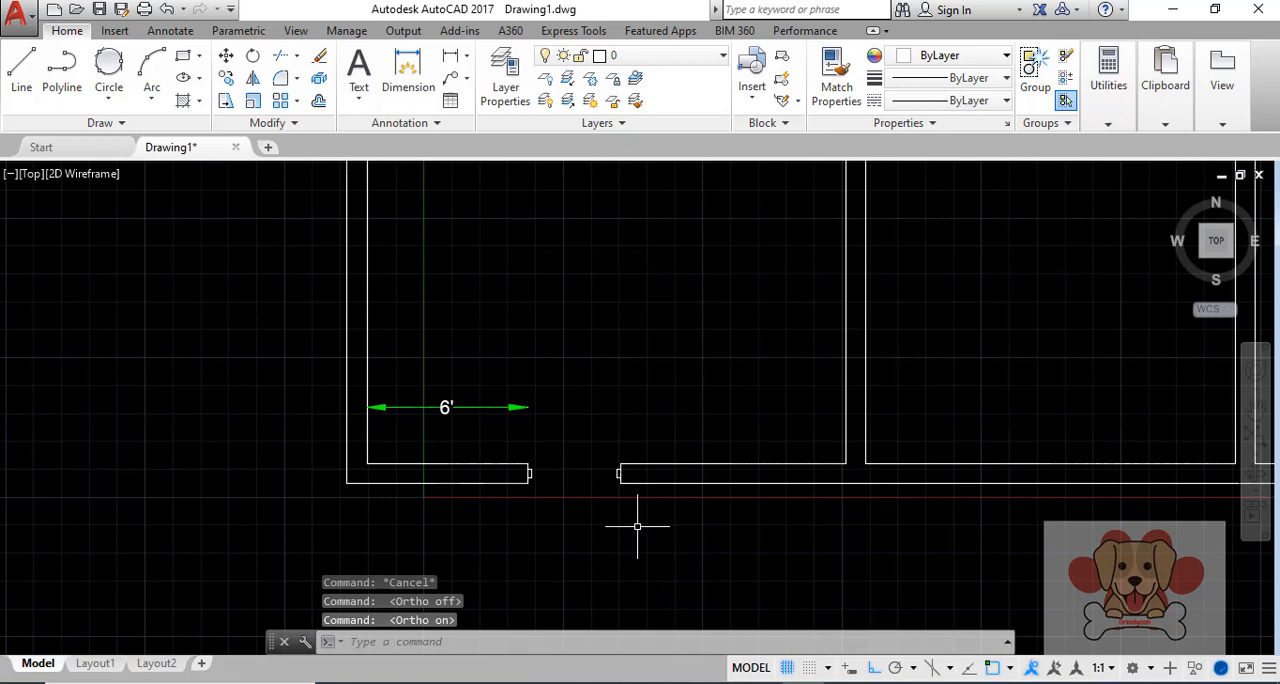
pyautogui.moveTo(510, 530)
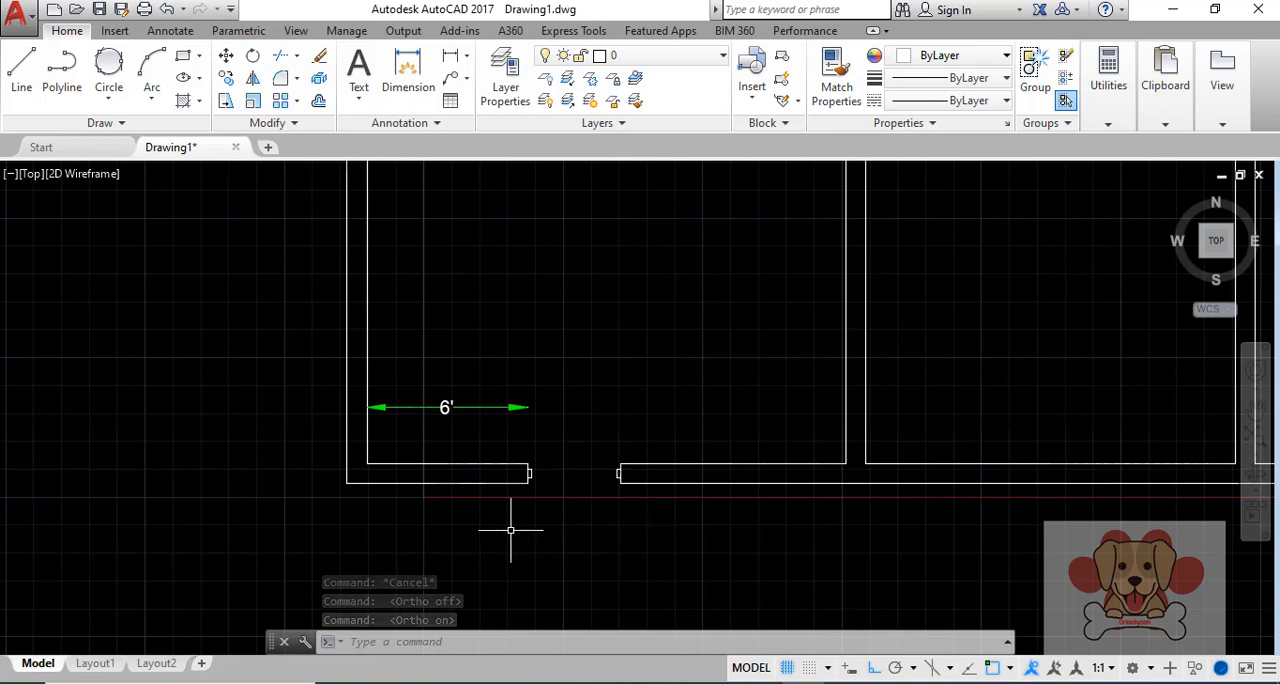
# - Start the Stretch command from the Modify panel to select the opening's walls
pyautogui.click(226, 100)
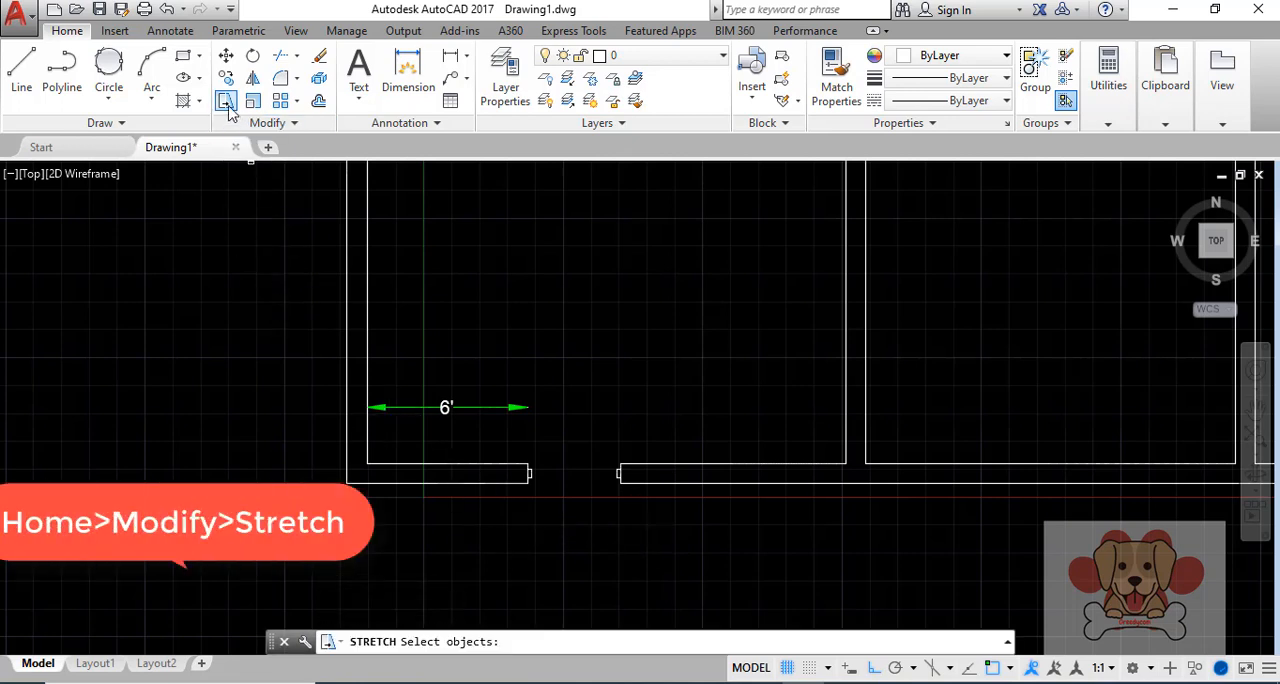
pyautogui.moveTo(326, 432)
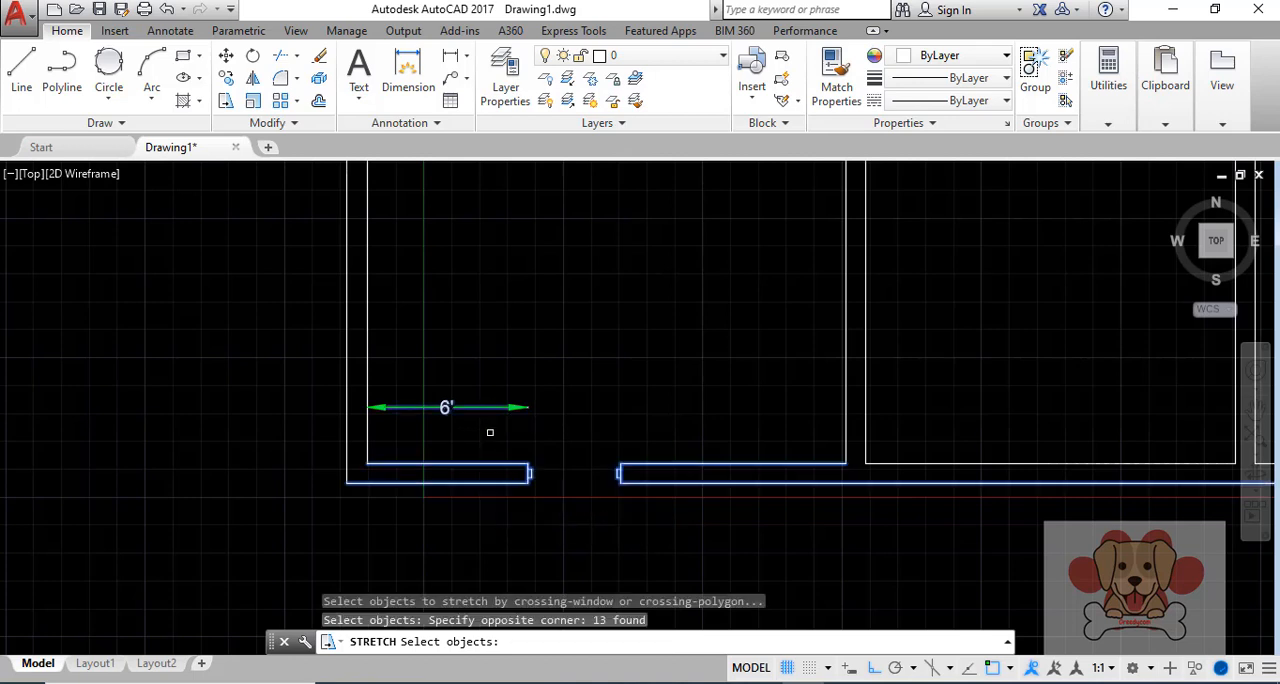
pyautogui.moveTo(482, 440)
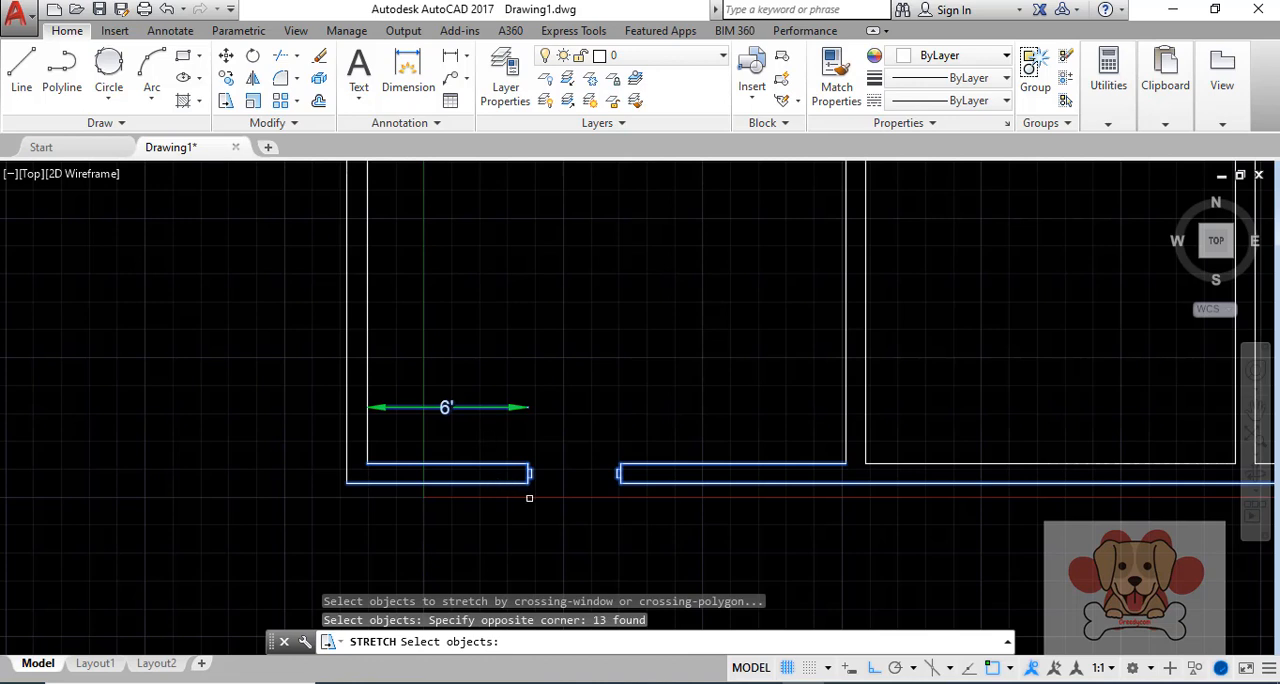
# - Stretch the walls horizontally from the wall end so the opening reads 8'-3"
pyautogui.click(530, 484)
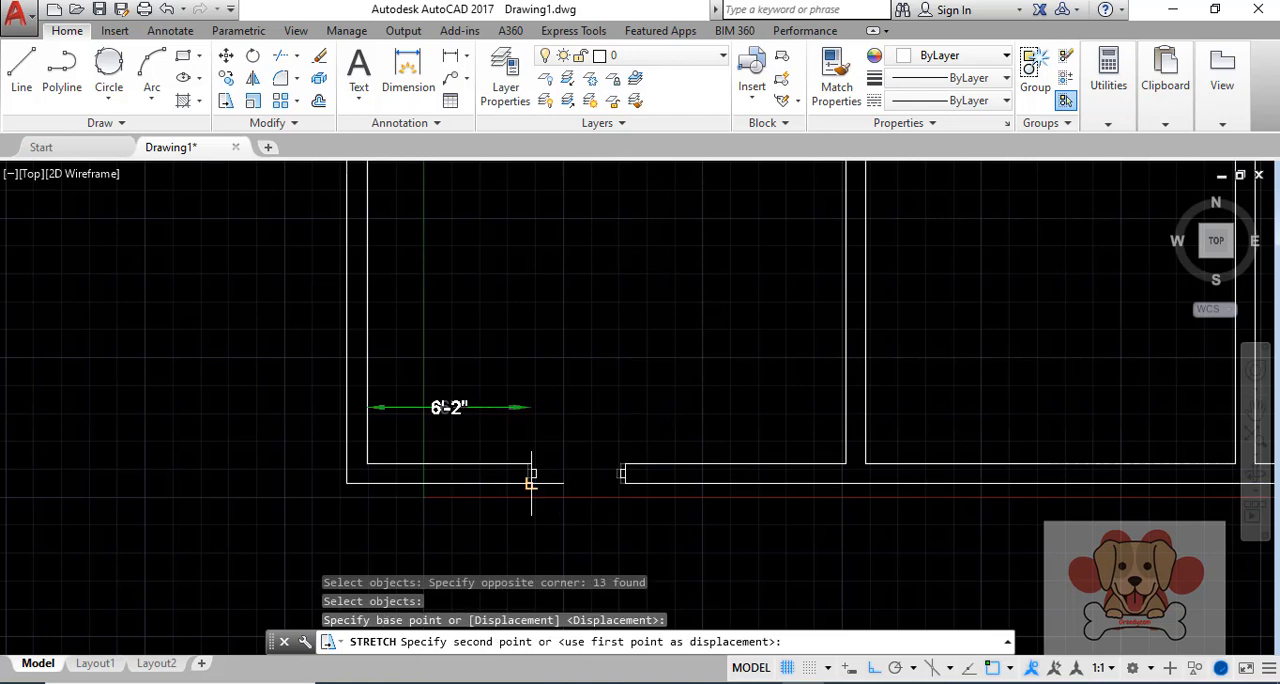
pyautogui.moveTo(530, 480)
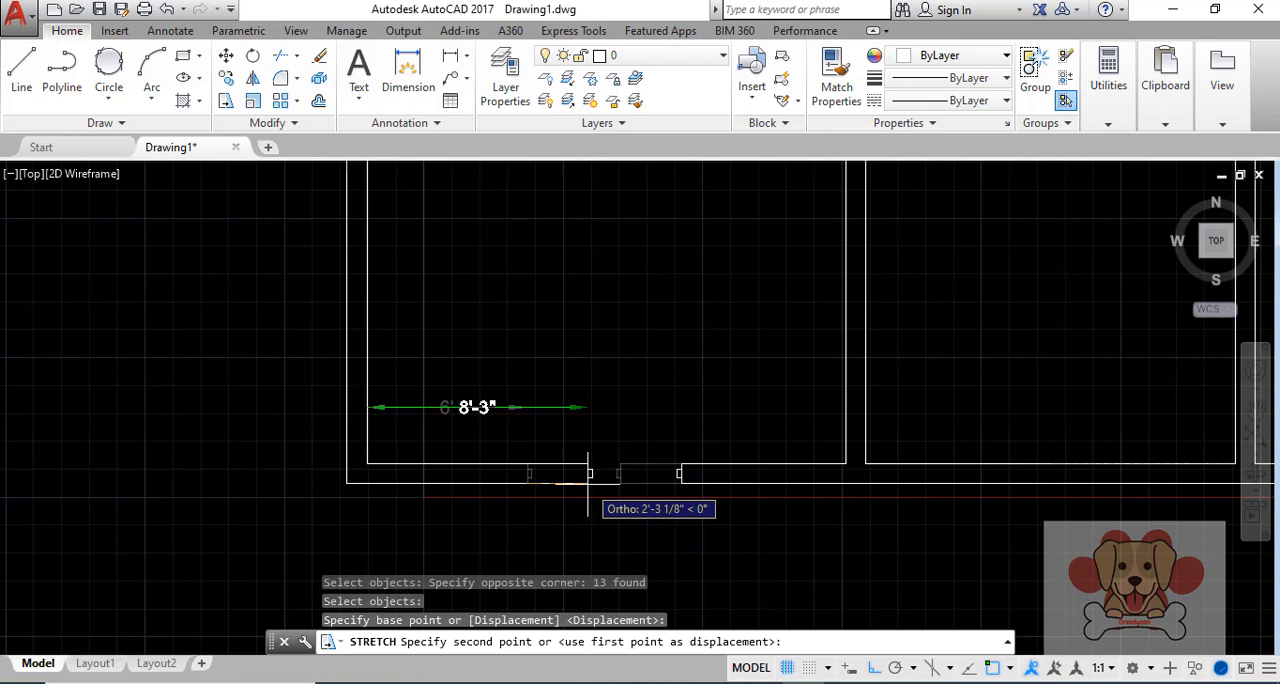
pyautogui.click(584, 496)
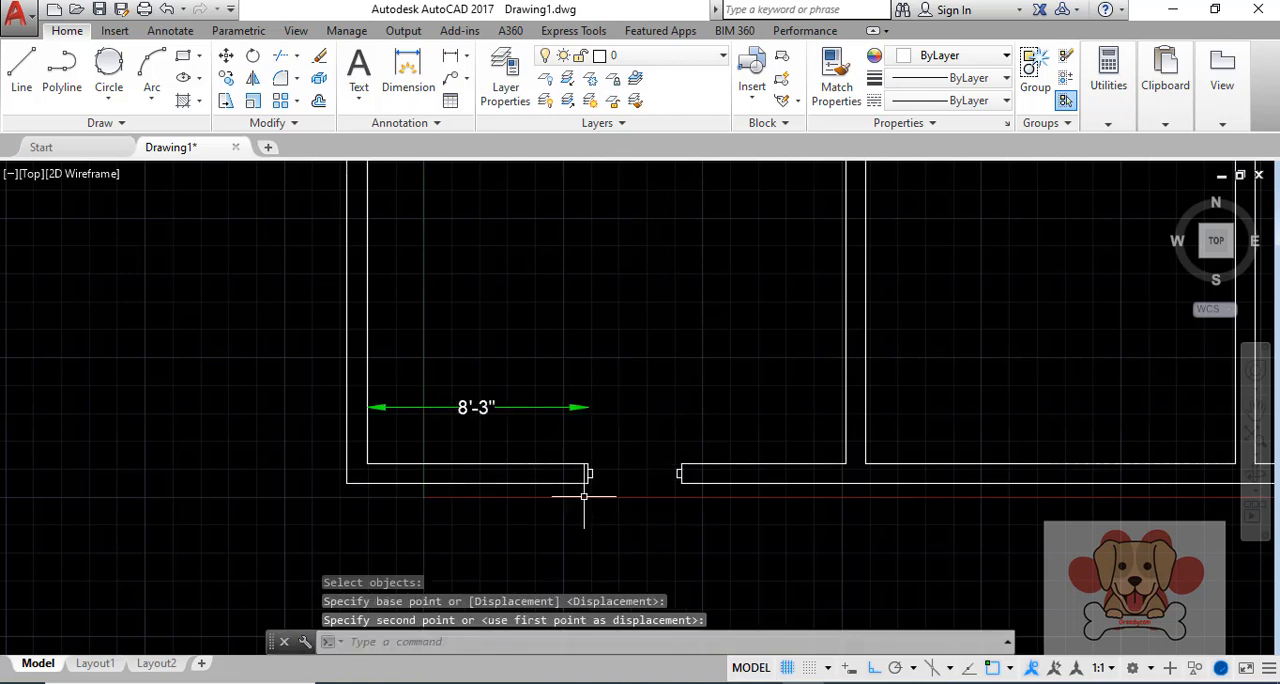
pyautogui.moveTo(560, 536)
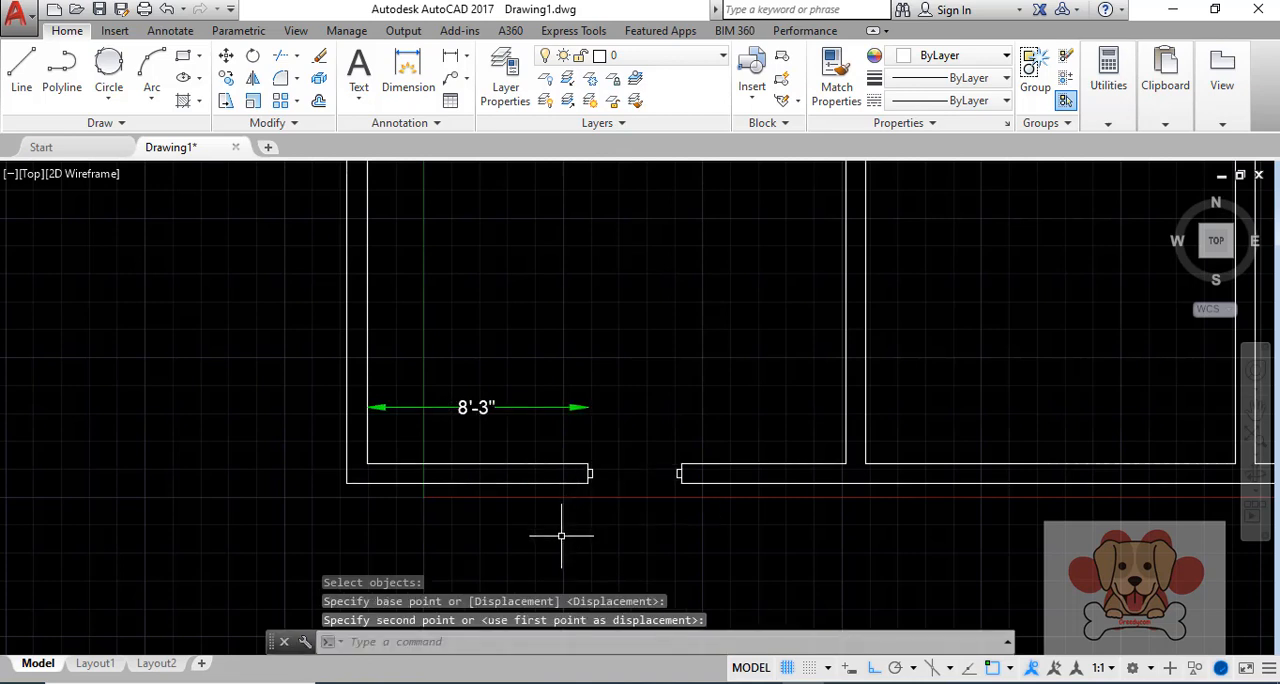